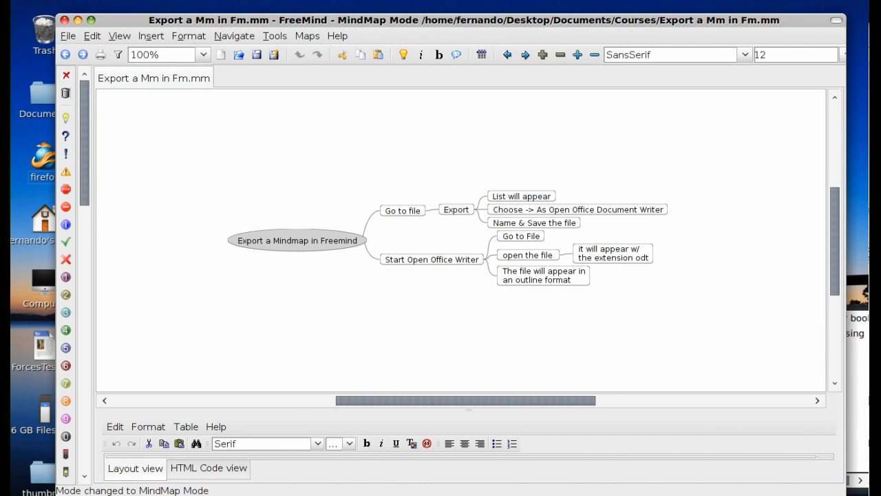
pyautogui.moveTo(594, 330)
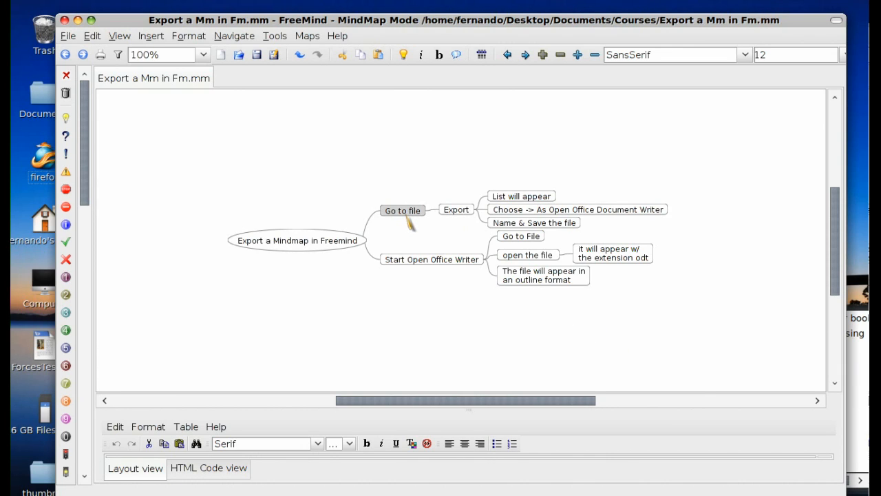
pyautogui.moveTo(177, 171)
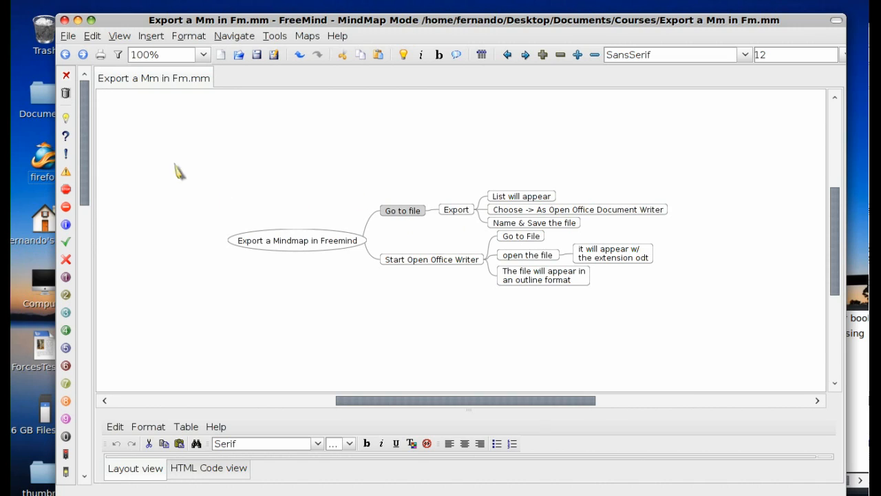
pyautogui.moveTo(507, 235)
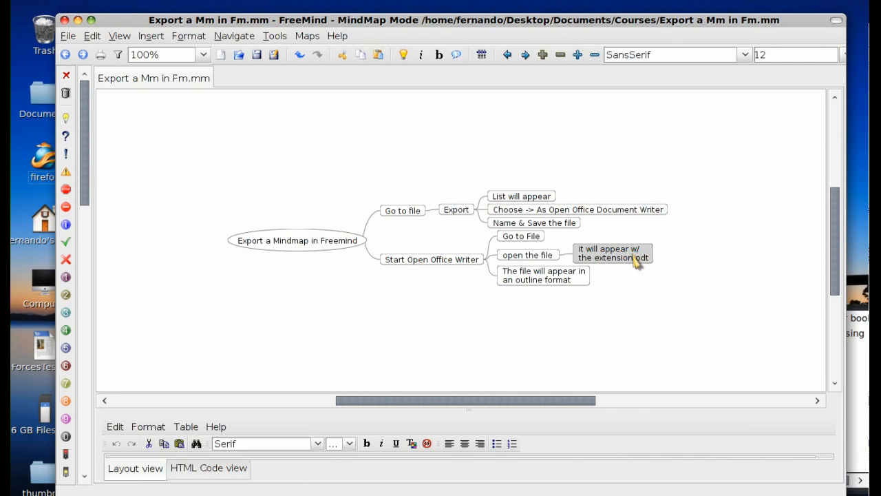
pyautogui.moveTo(635, 262)
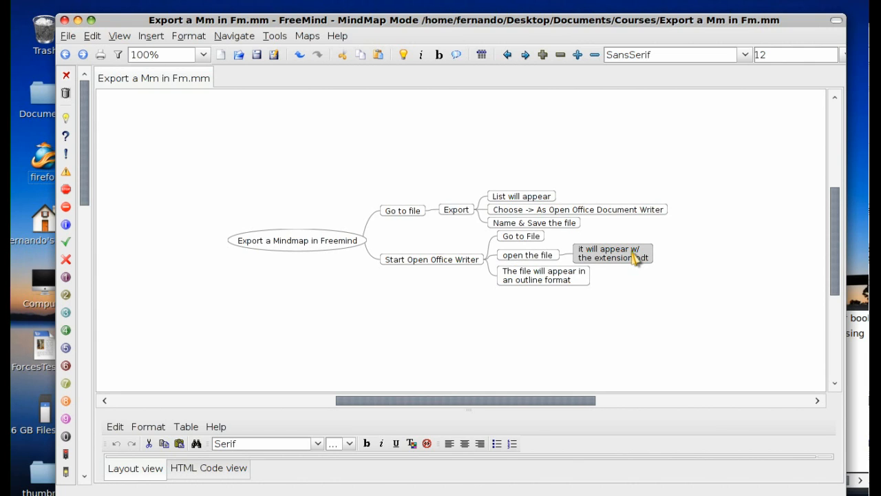
pyautogui.moveTo(645, 264)
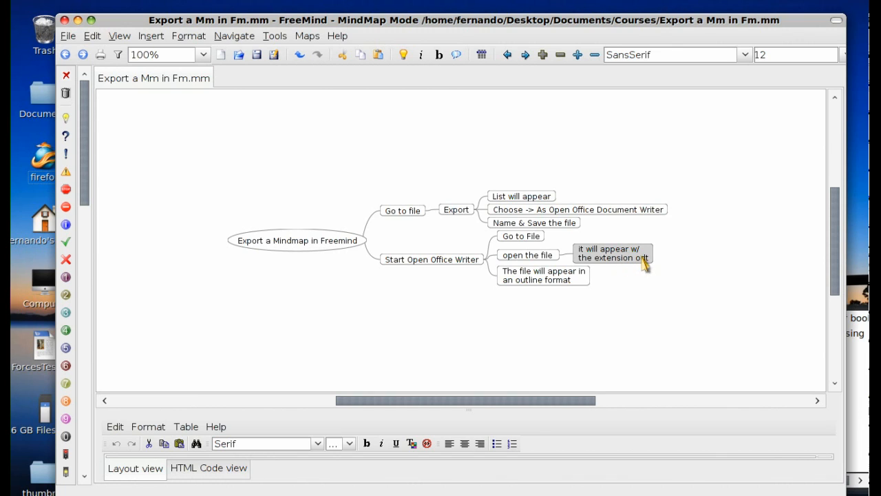
pyautogui.moveTo(526, 285)
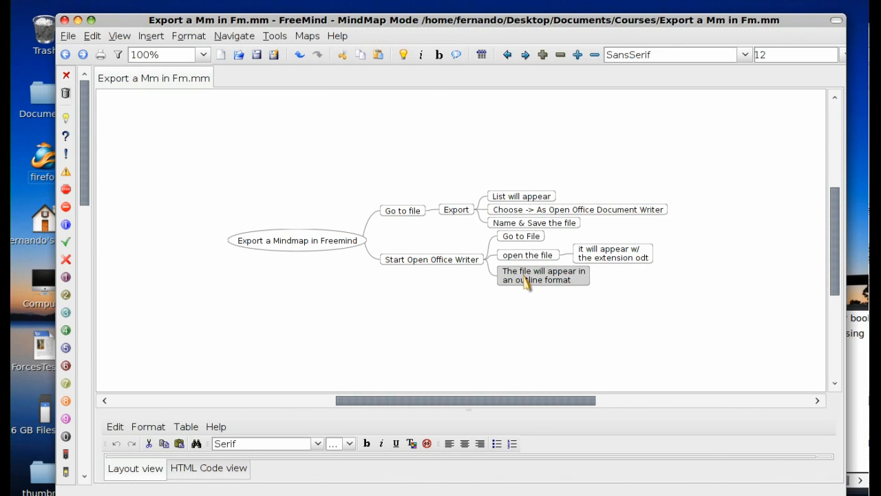
pyautogui.moveTo(558, 283)
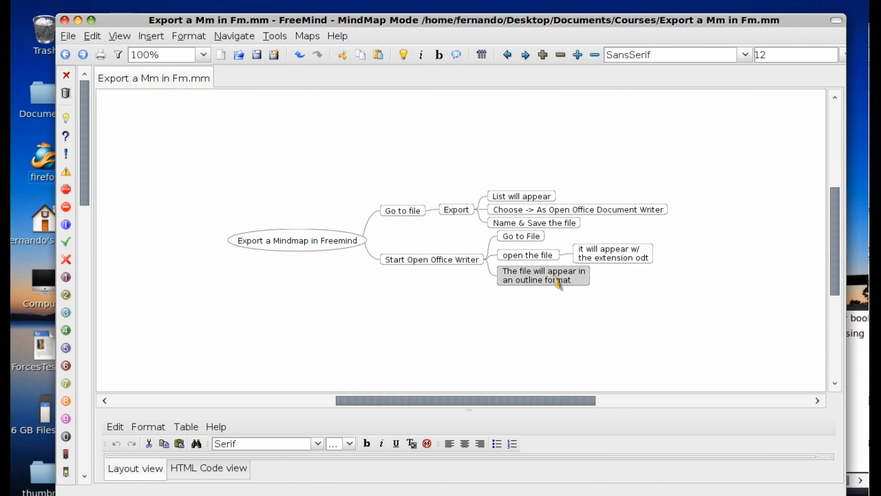
pyautogui.moveTo(69, 36)
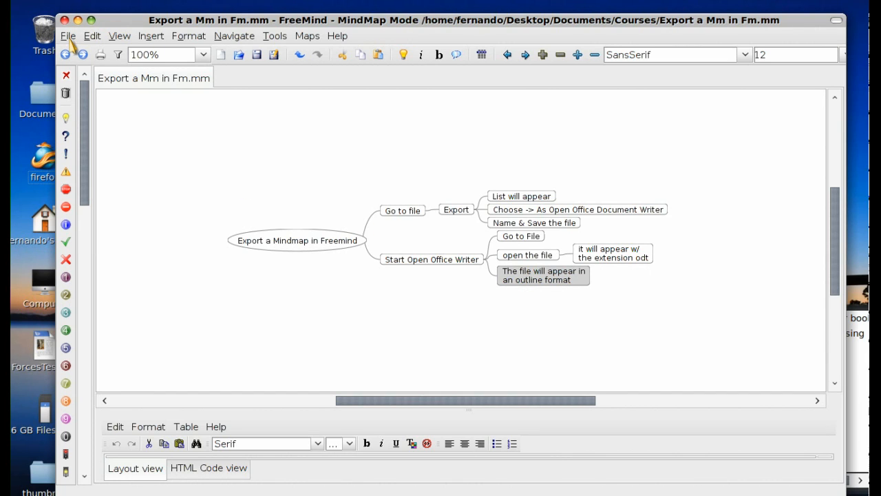
# Start the File > Export > As Open Office Writer Document export of the mind map.
pyautogui.click(68, 36)
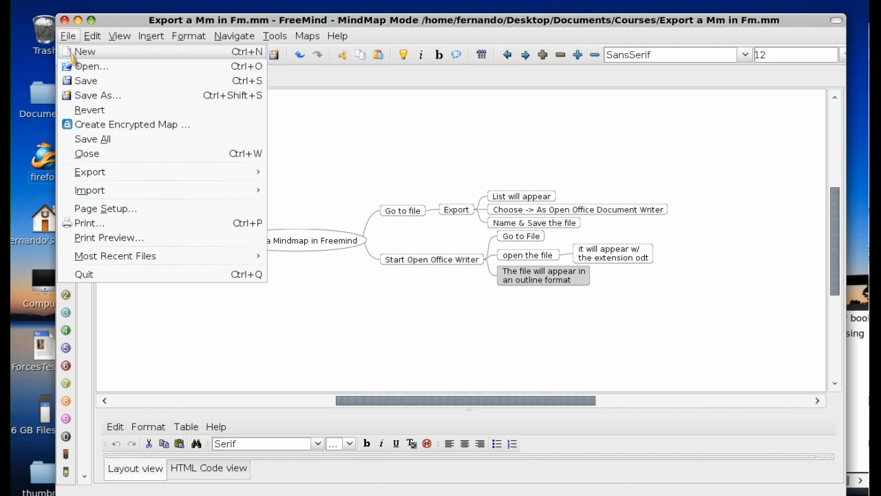
pyautogui.moveTo(86, 154)
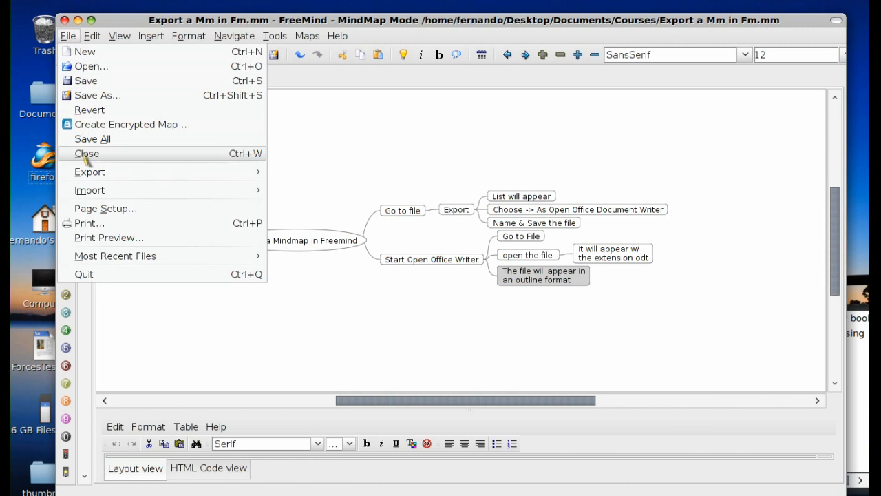
pyautogui.click(90, 171)
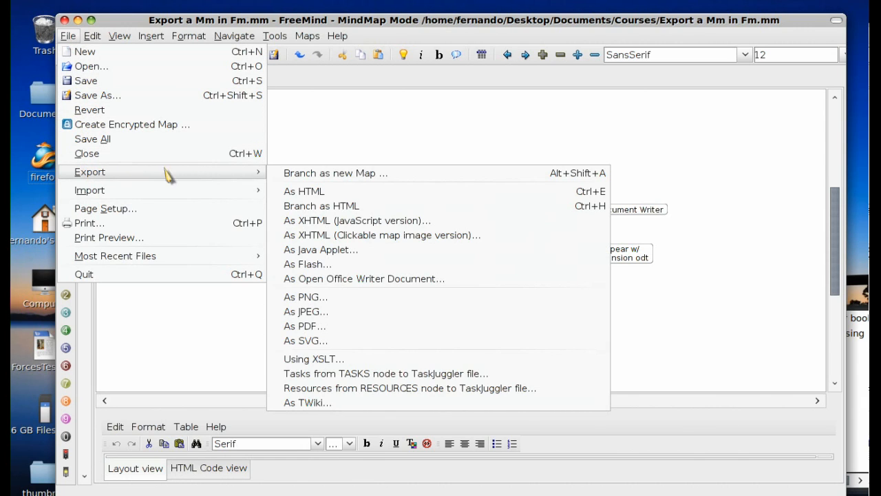
pyautogui.moveTo(341, 282)
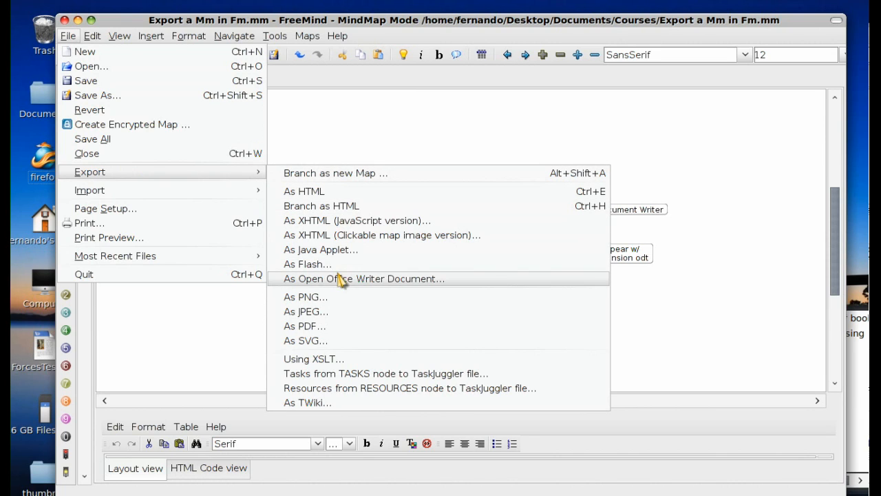
pyautogui.moveTo(364, 278)
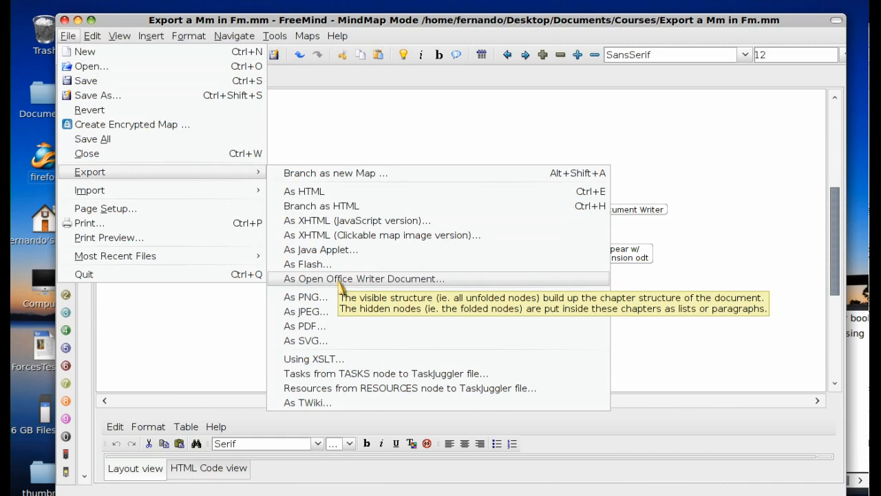
pyautogui.moveTo(341, 287)
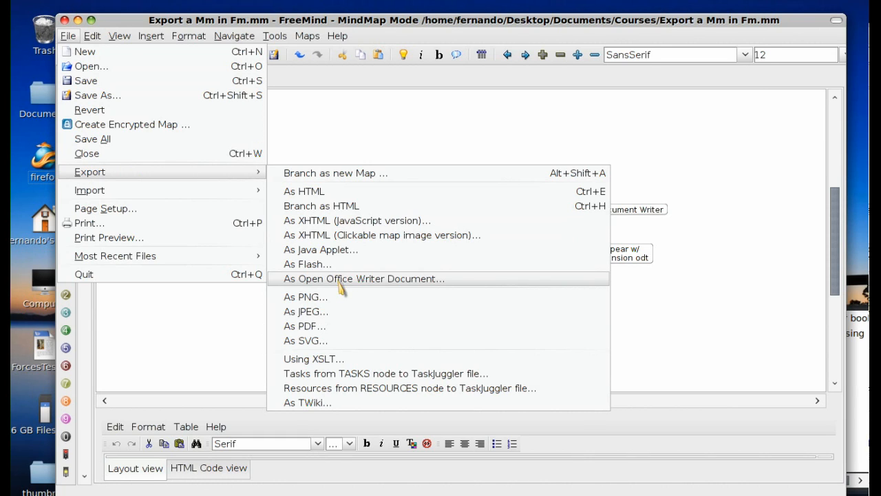
pyautogui.click(364, 278)
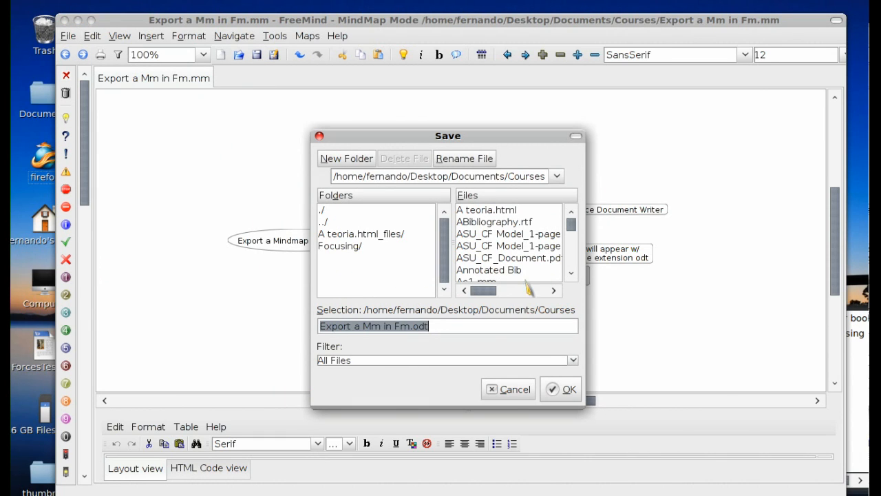
pyautogui.moveTo(493, 336)
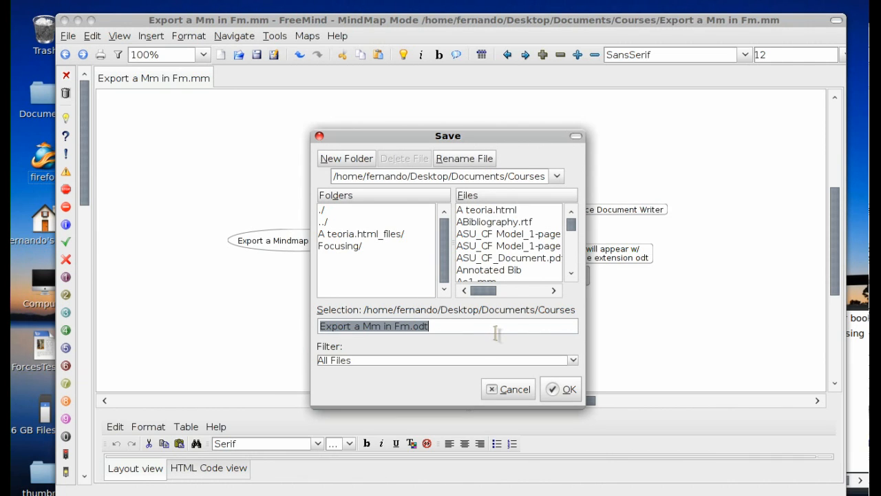
# Save the Writer export as Xprtfm in the Courses folder.
pyautogui.write('Xp')
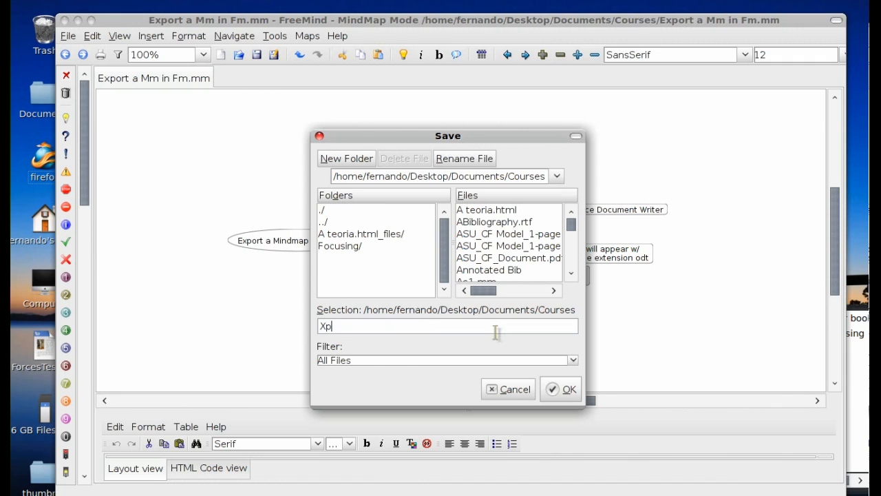
pyautogui.write('rtfm')
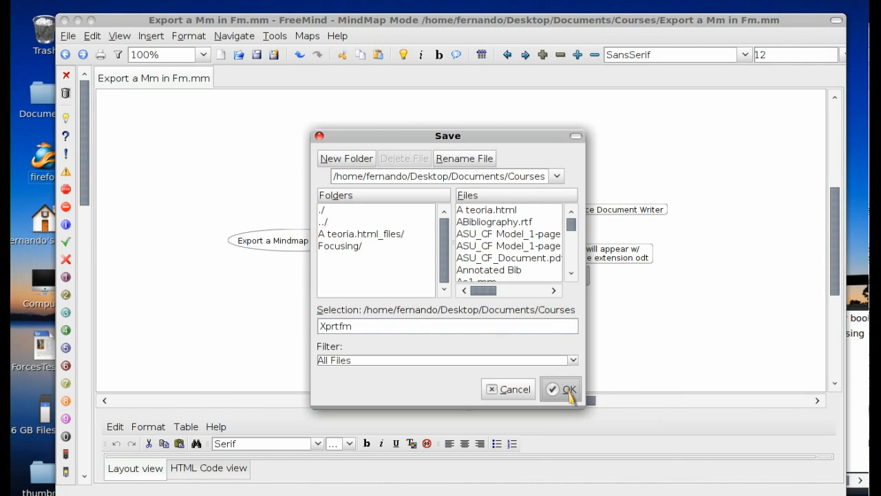
pyautogui.click(569, 389)
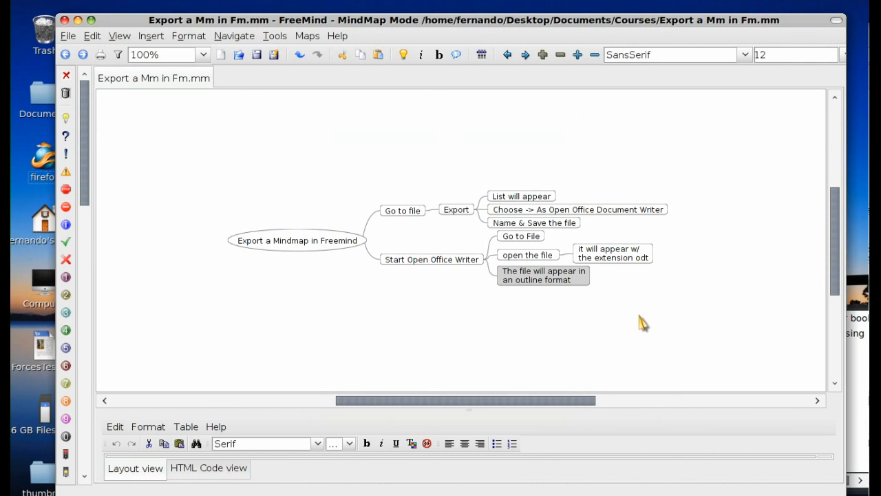
pyautogui.moveTo(567, 338)
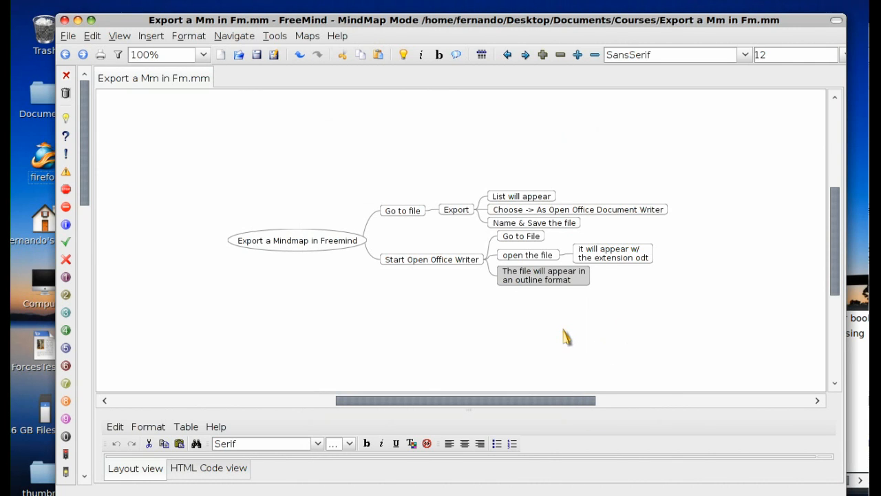
pyautogui.moveTo(190, 176)
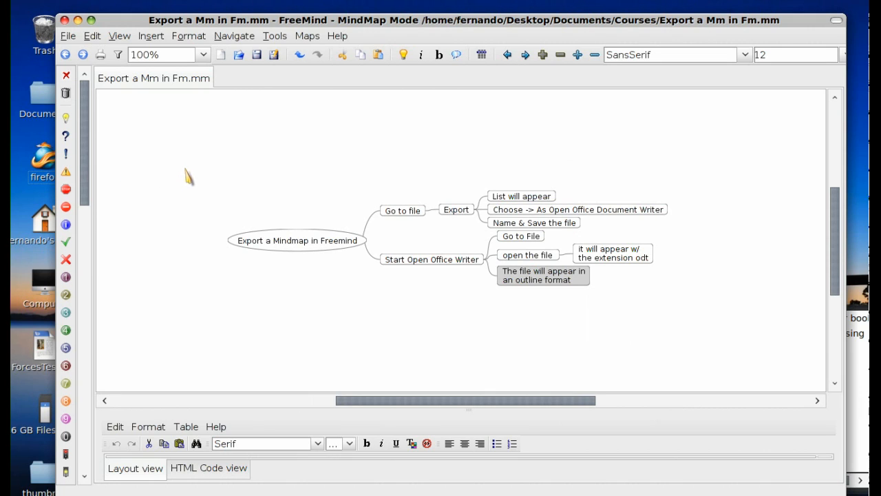
pyautogui.moveTo(650, 172)
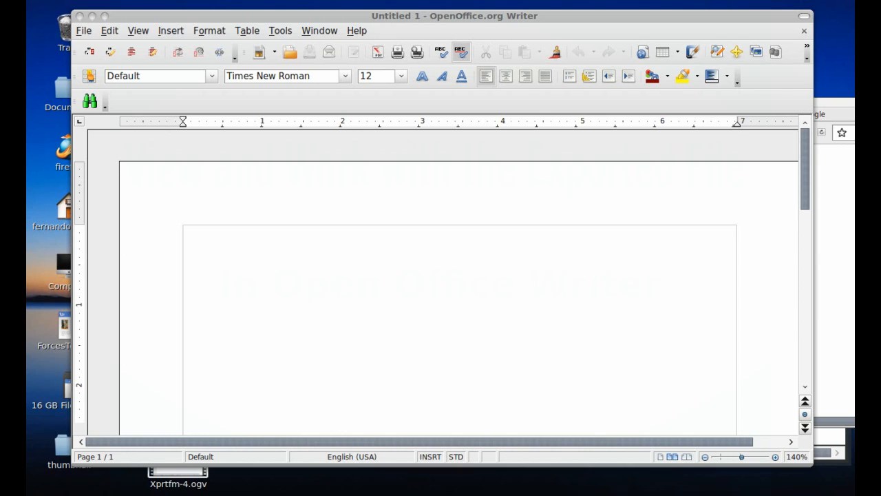
pyautogui.moveTo(659, 248)
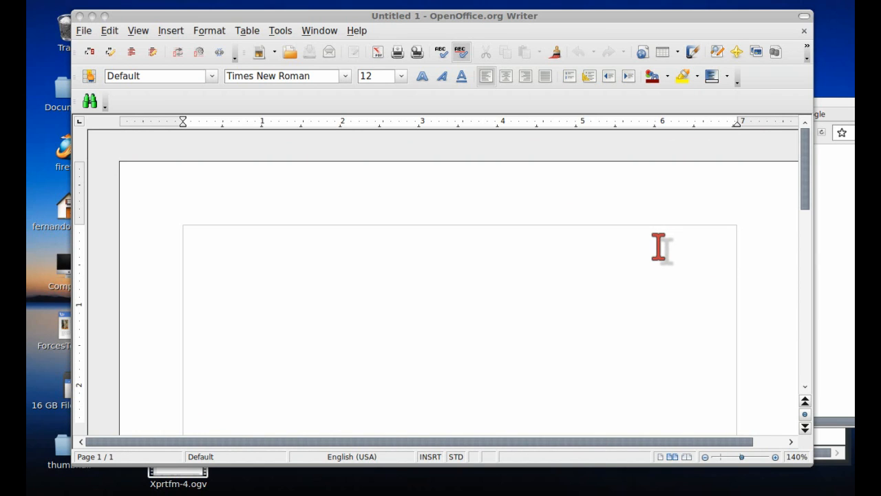
pyautogui.moveTo(112, 104)
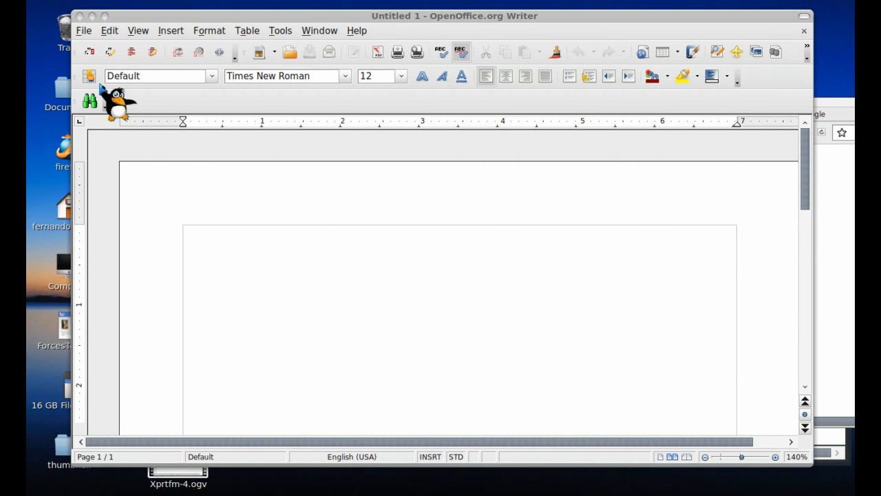
# Load Xprtfm.odt from the Courses folder into Writer via File > Open.
pyautogui.click(82, 30)
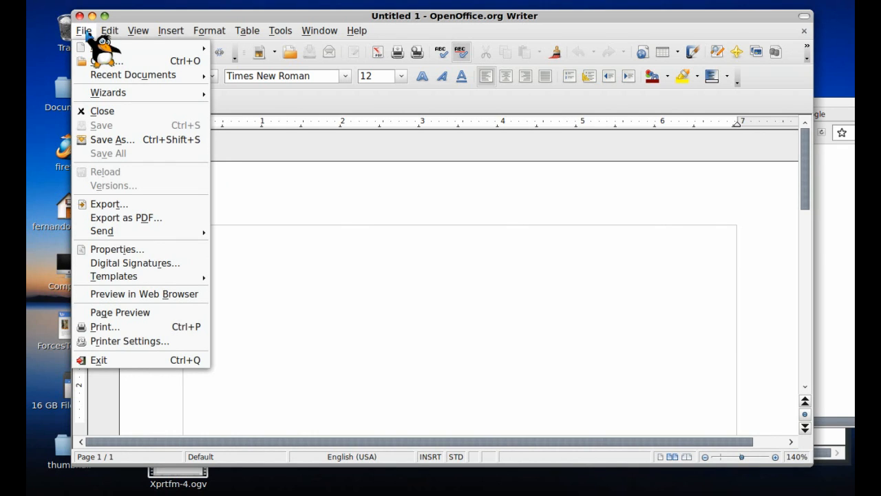
pyautogui.click(119, 311)
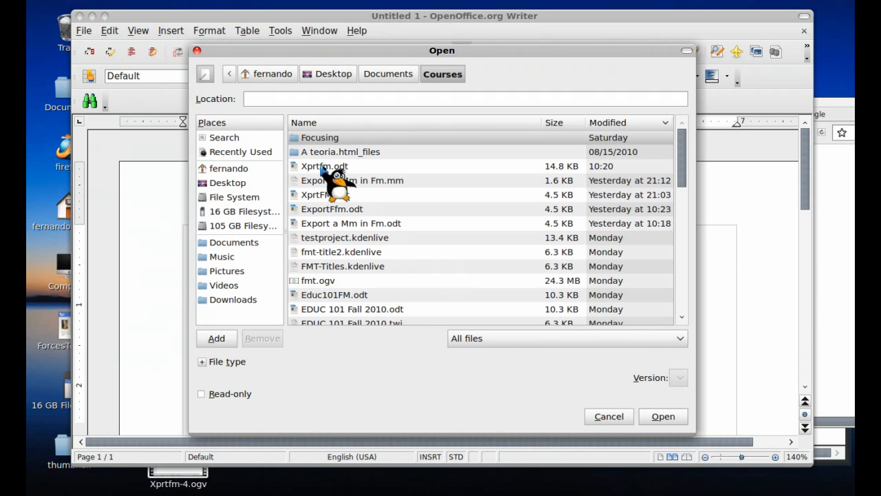
pyautogui.click(325, 165)
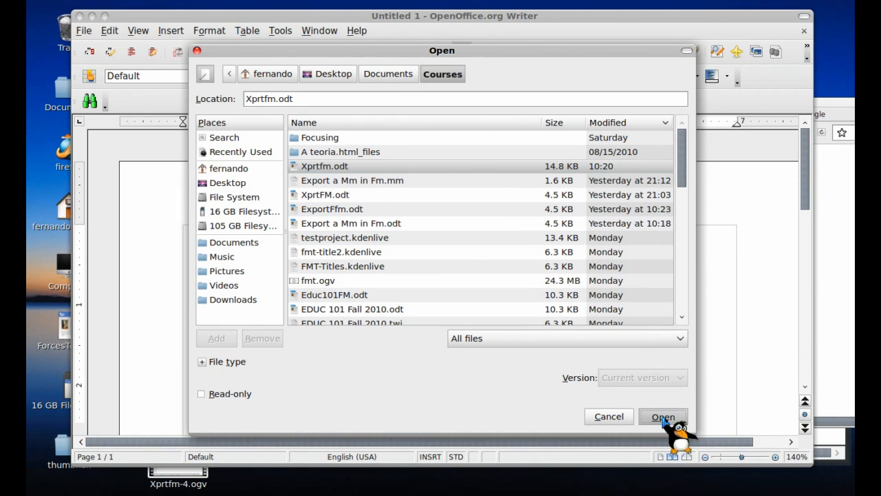
pyautogui.click(662, 416)
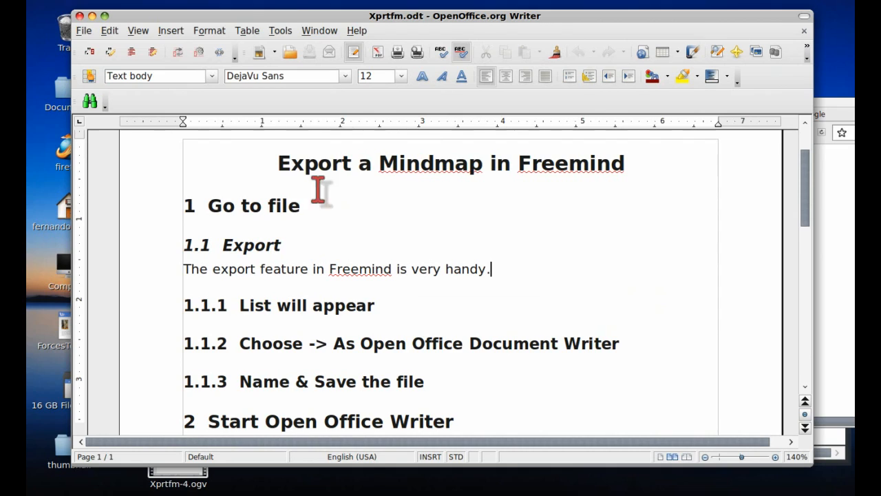
pyautogui.moveTo(564, 255)
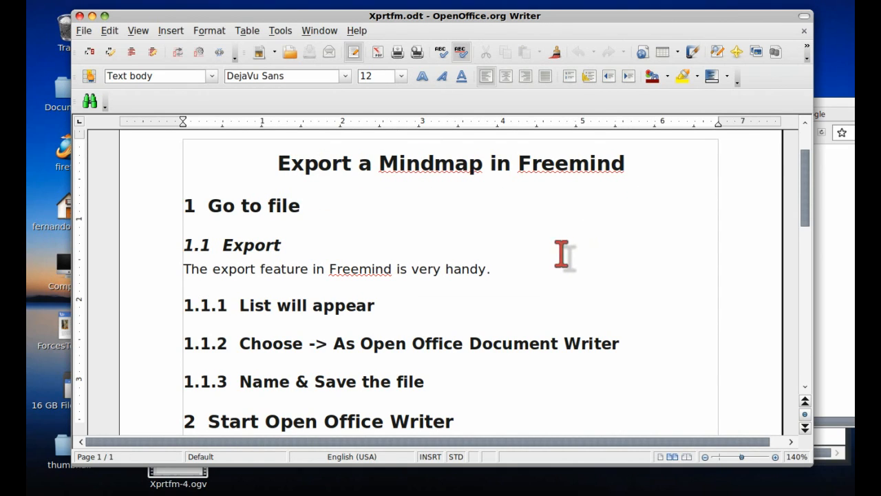
pyautogui.moveTo(512, 269)
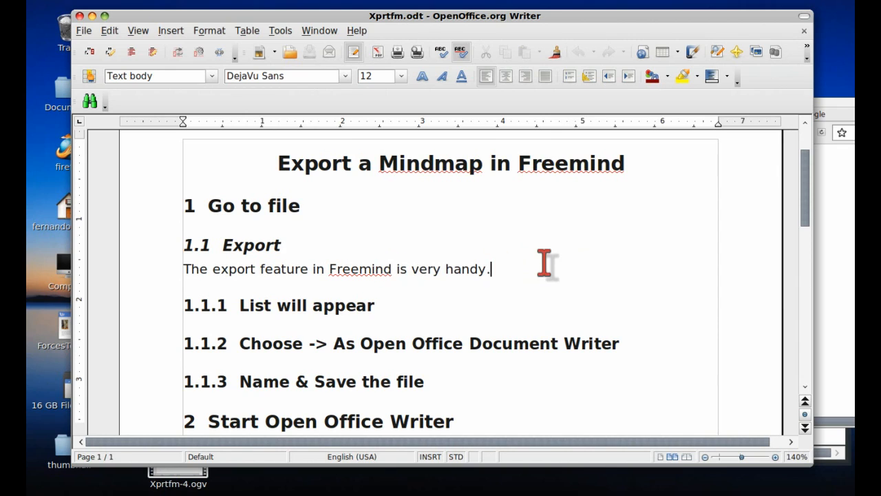
pyautogui.moveTo(577, 263)
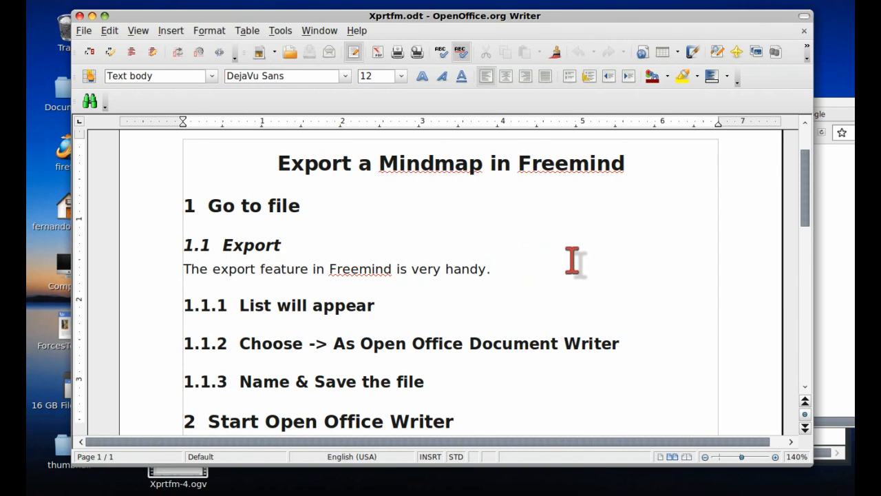
pyautogui.moveTo(355, 268)
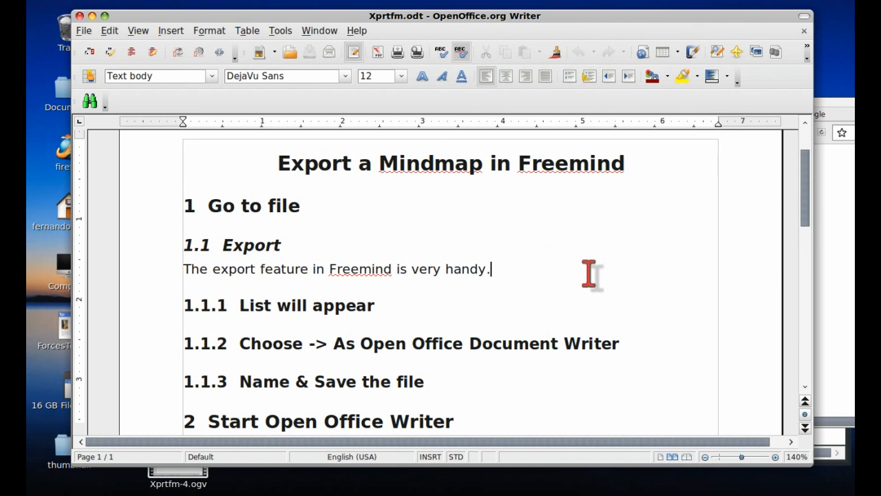
pyautogui.scroll(-3)
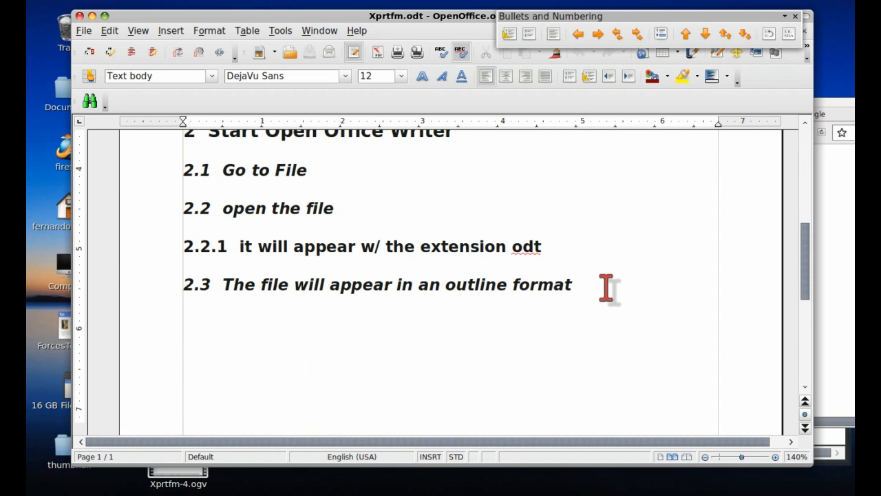
# Under heading 2.3 add 'The outline is a nice way of writing your paper.'.
pyautogui.click(795, 17)
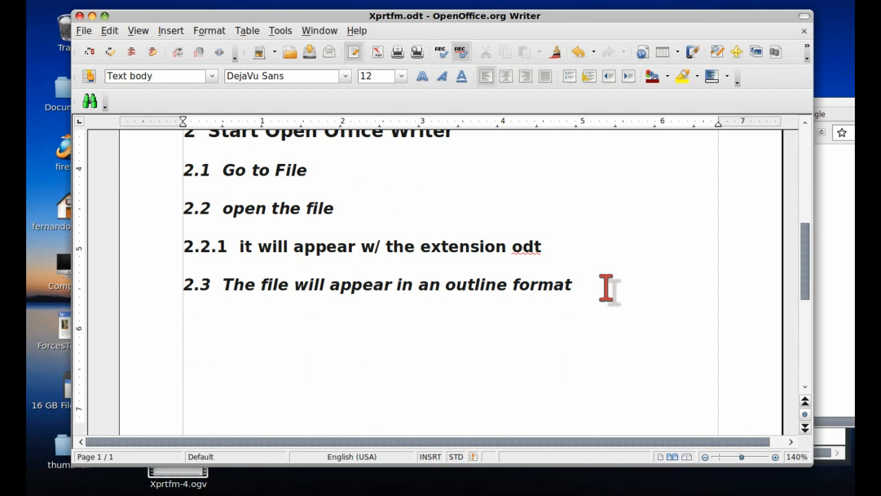
pyautogui.write('The')
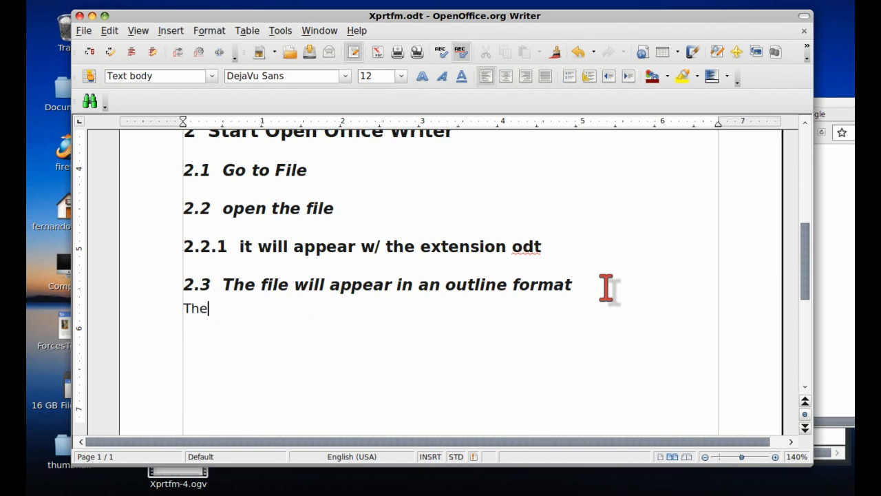
pyautogui.write('outline is a nice way')
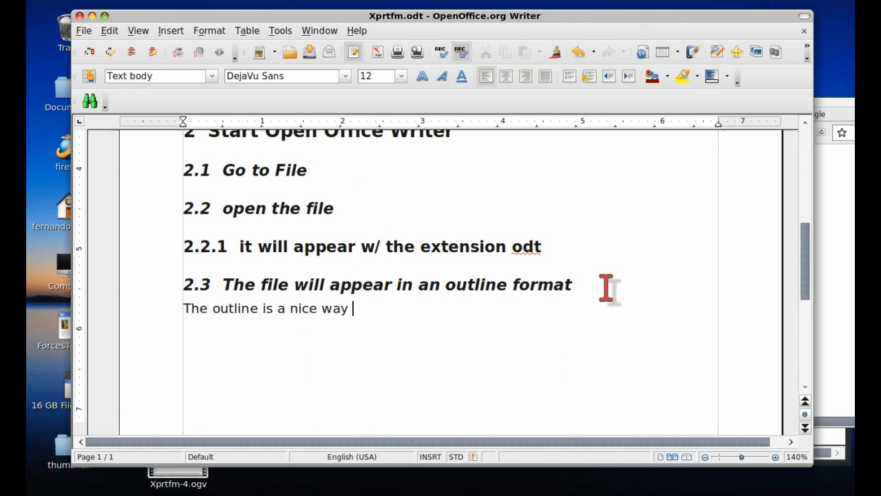
pyautogui.write('of w')
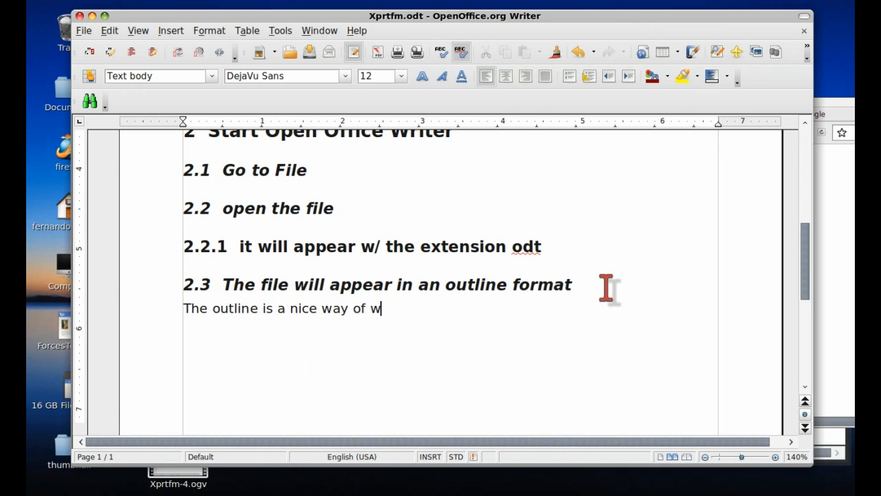
pyautogui.write('riting your pa')
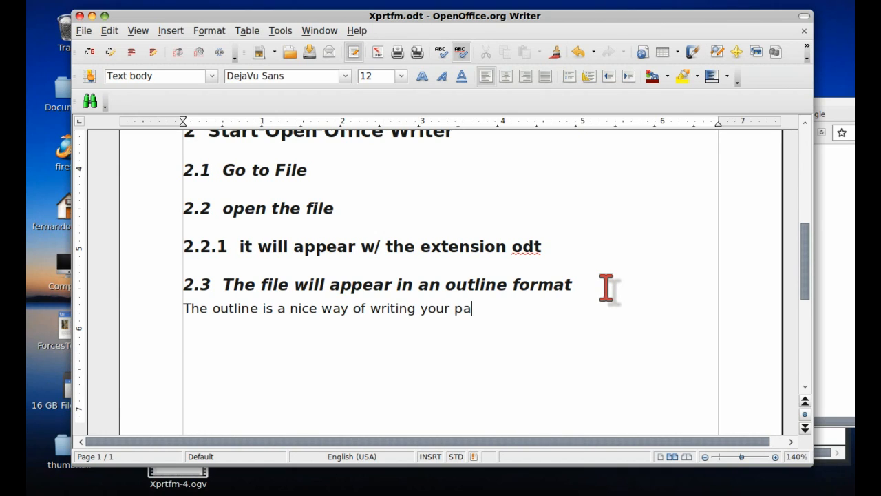
pyautogui.write('per.')
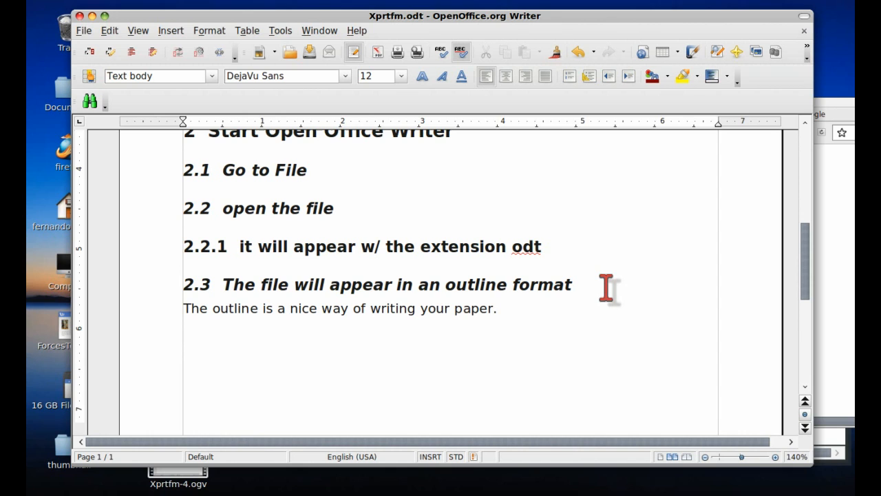
pyautogui.scroll(3)
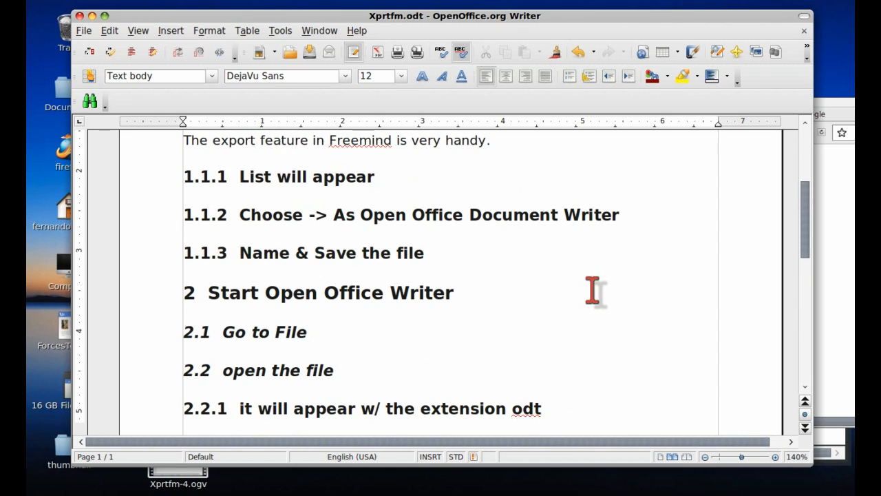
pyautogui.scroll(3)
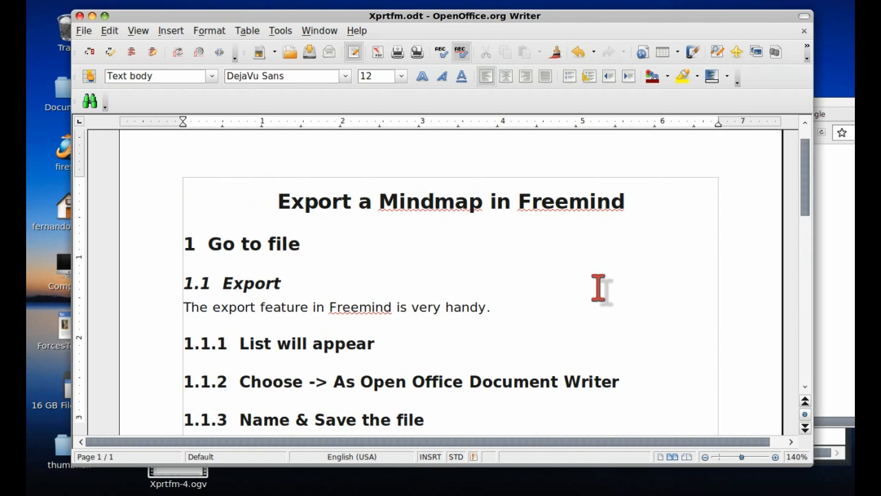
pyautogui.moveTo(633, 268)
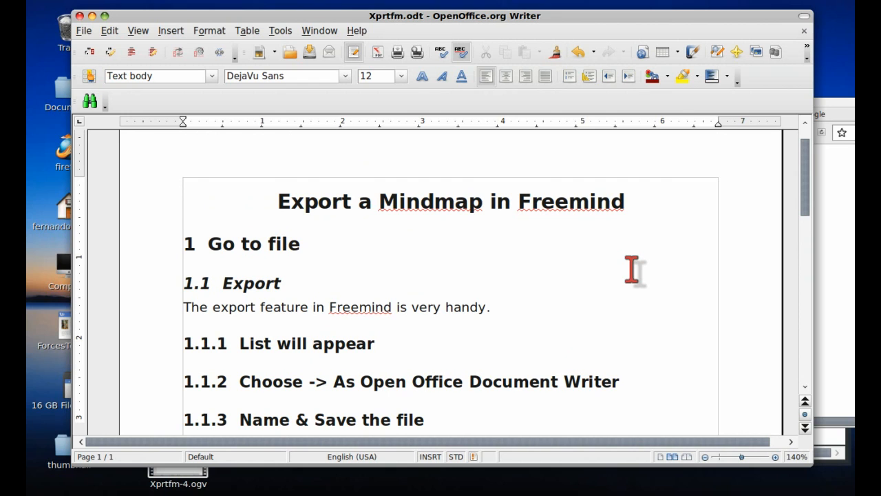
pyautogui.scroll(-3)
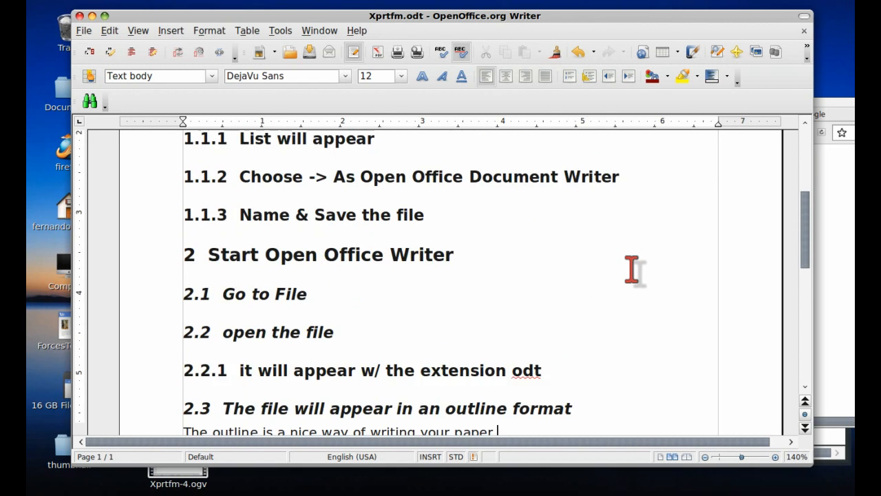
pyautogui.scroll(3)
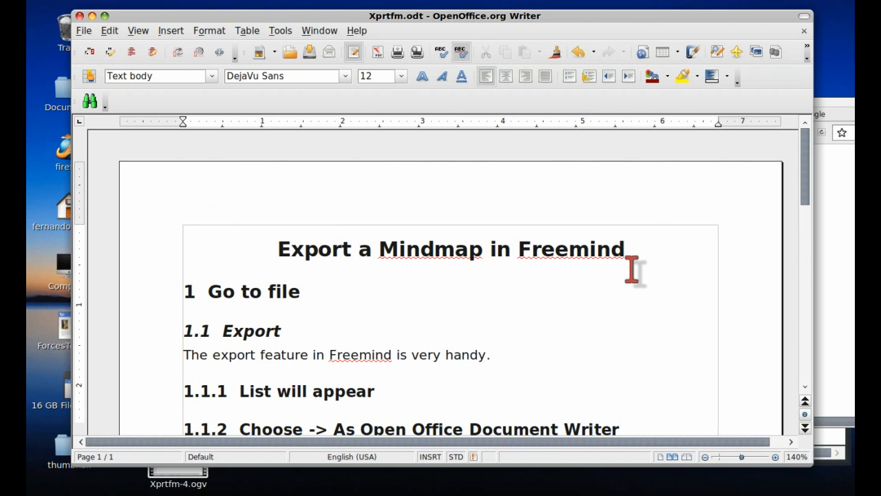
pyautogui.moveTo(383, 264)
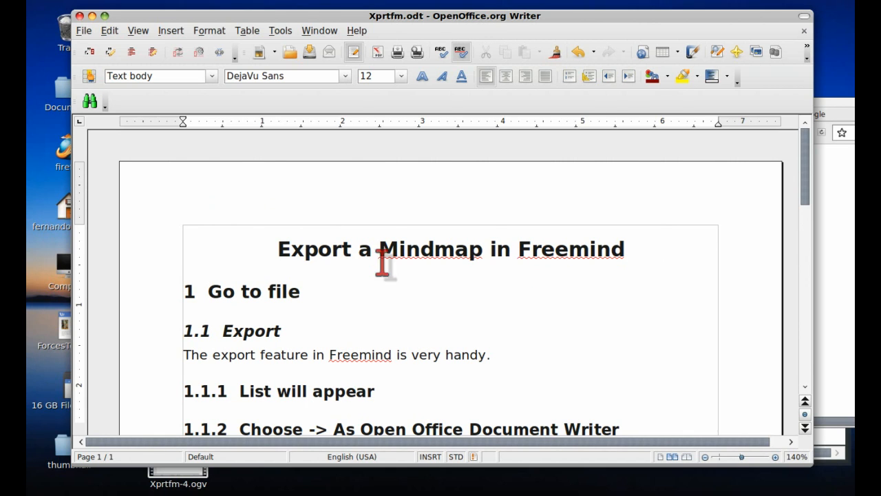